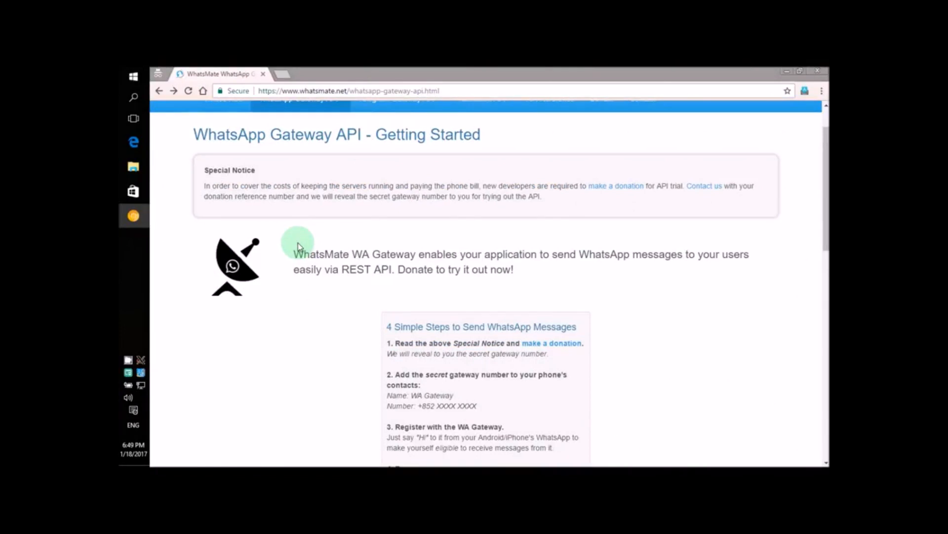
Scroll the technical guide, highlighting and then clearing the step about running your program.
scroll("down", 3)
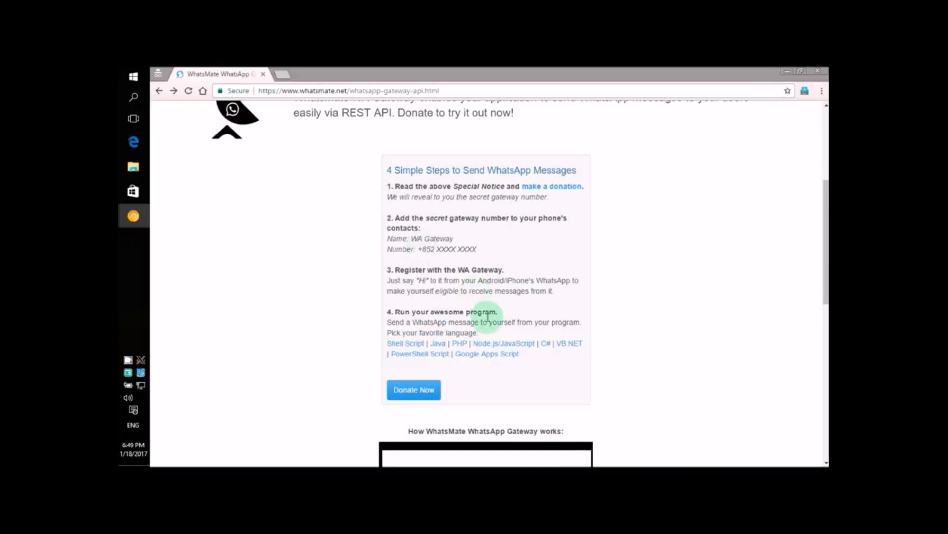
left_click_drag(386, 312, 484, 331)
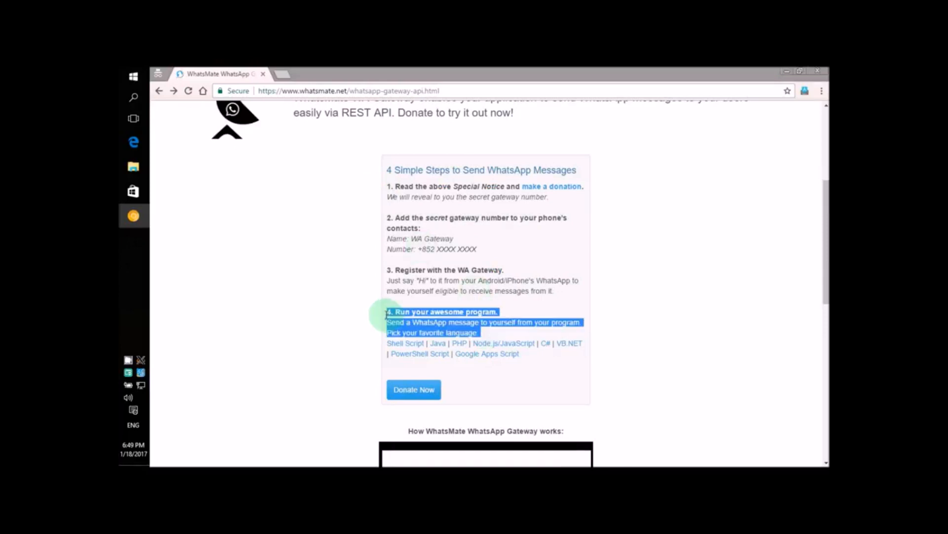
left_click(369, 318)
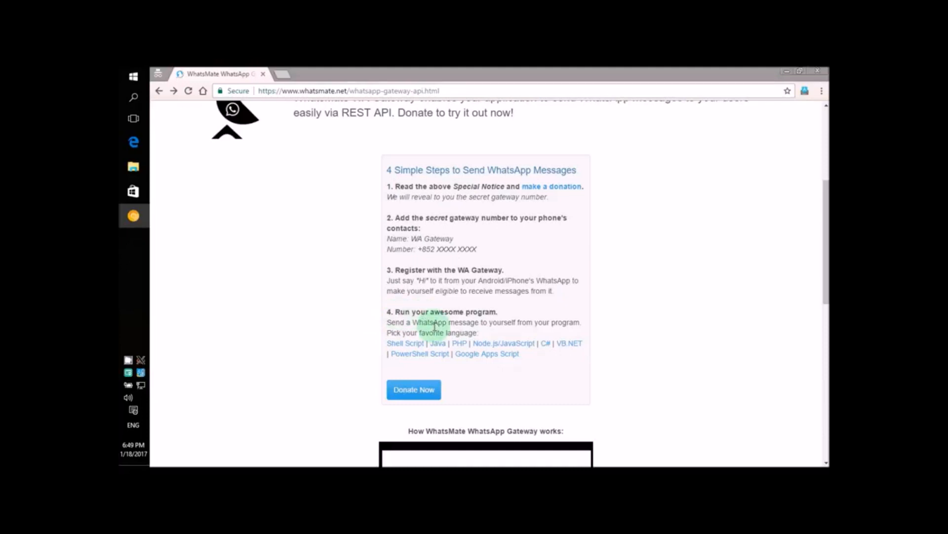
mouse_move(437, 343)
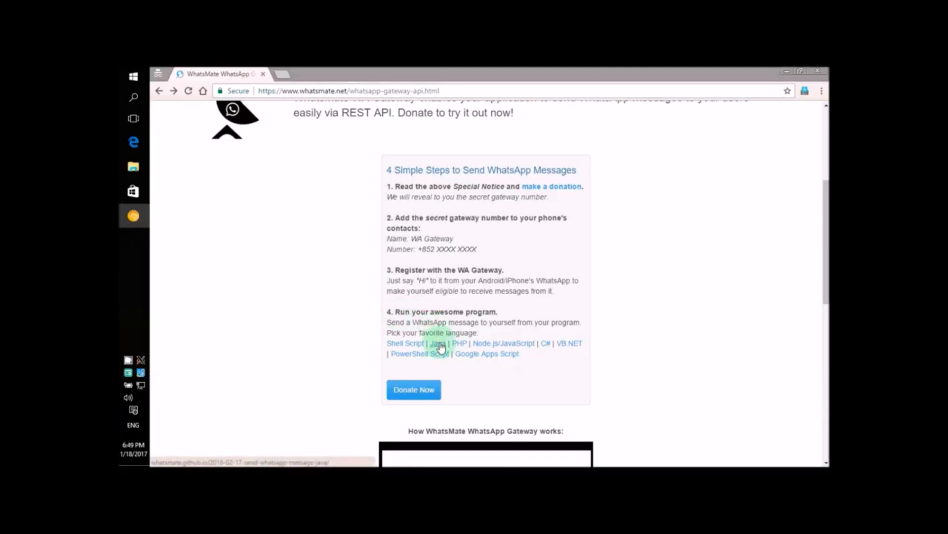
Open the Java example guide and select the WhatsappSender.java file name.
left_click(437, 343)
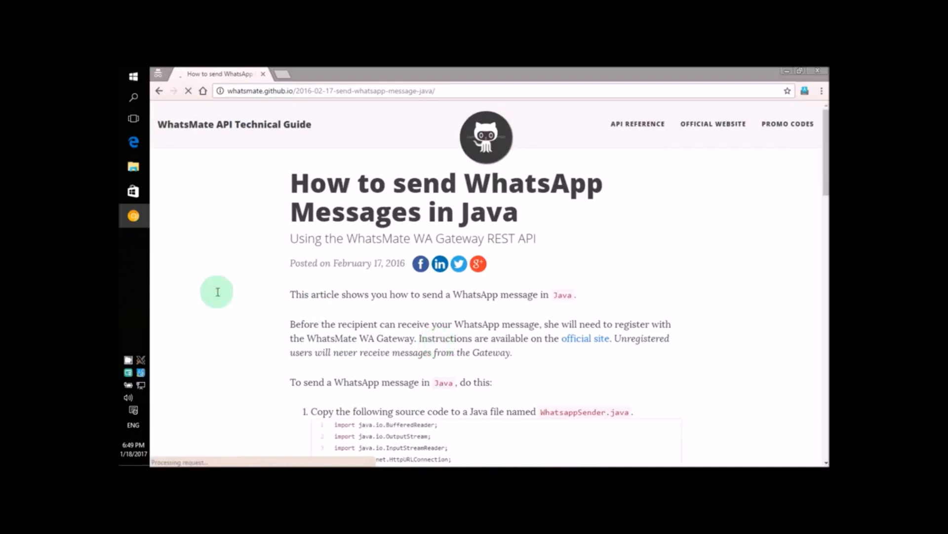
scroll("down", 3)
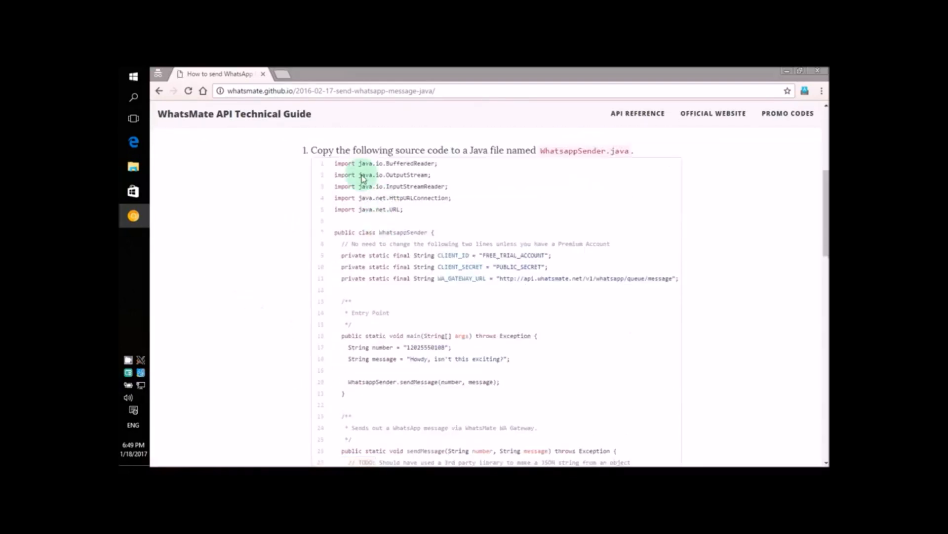
double_click(585, 150)
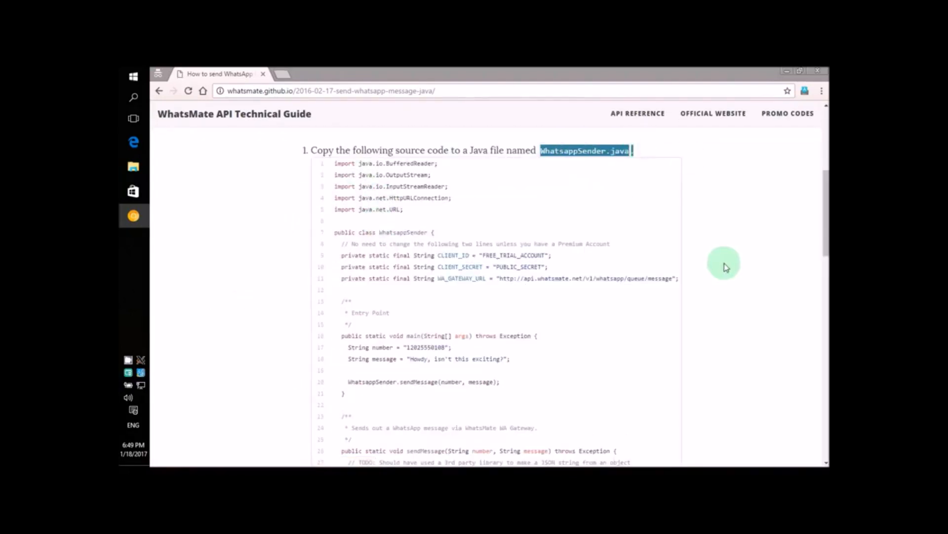
scroll("down", 3)
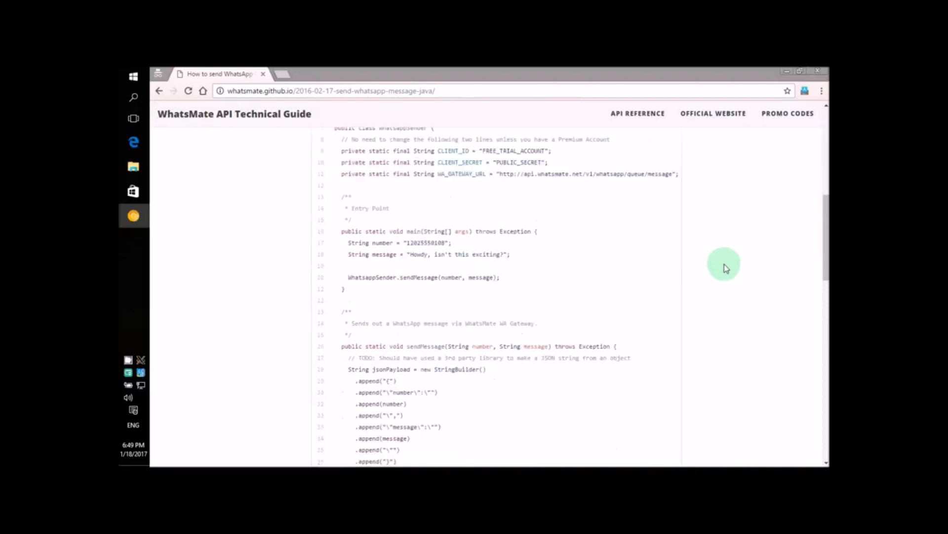
scroll("down", 3)
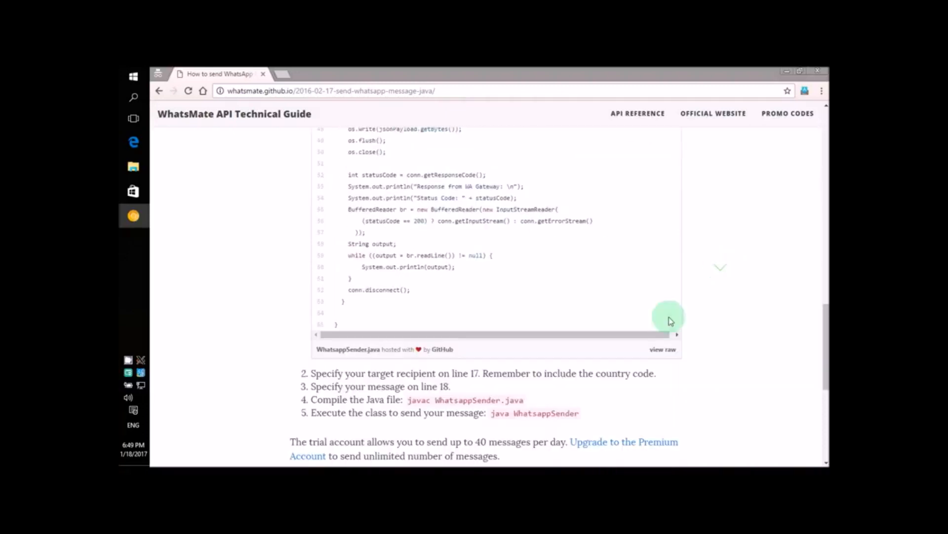
Open the raw WhatsappSender.java source in a new tab and switch to it.
right_click(663, 349)
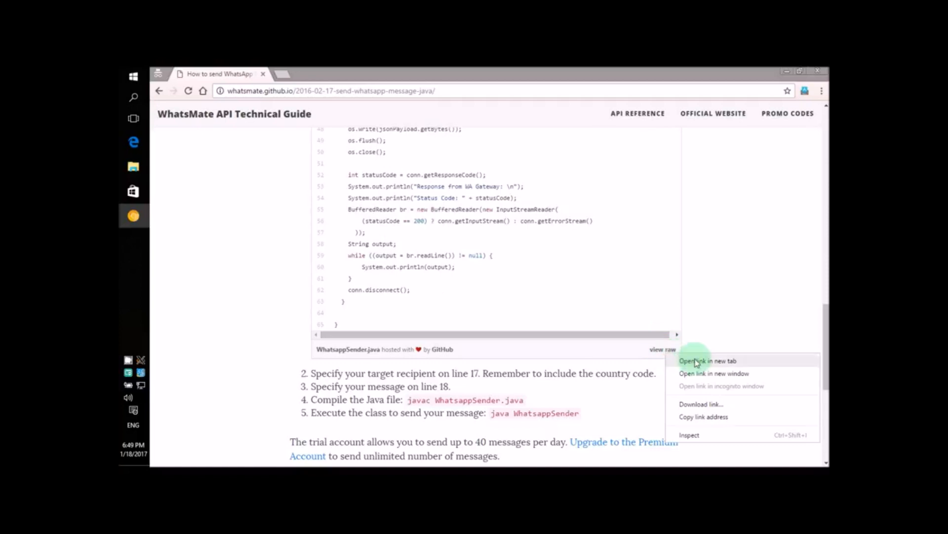
left_click(708, 360)
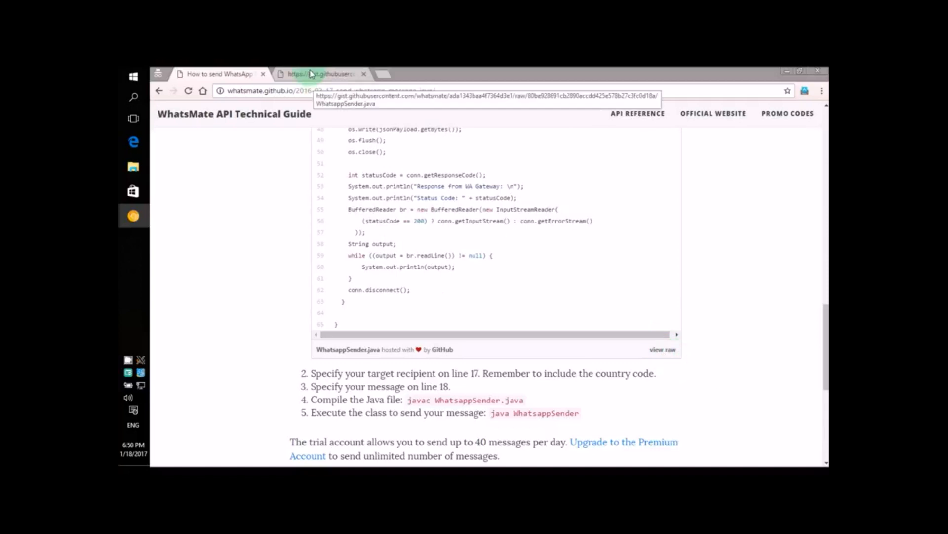
left_click(321, 73)
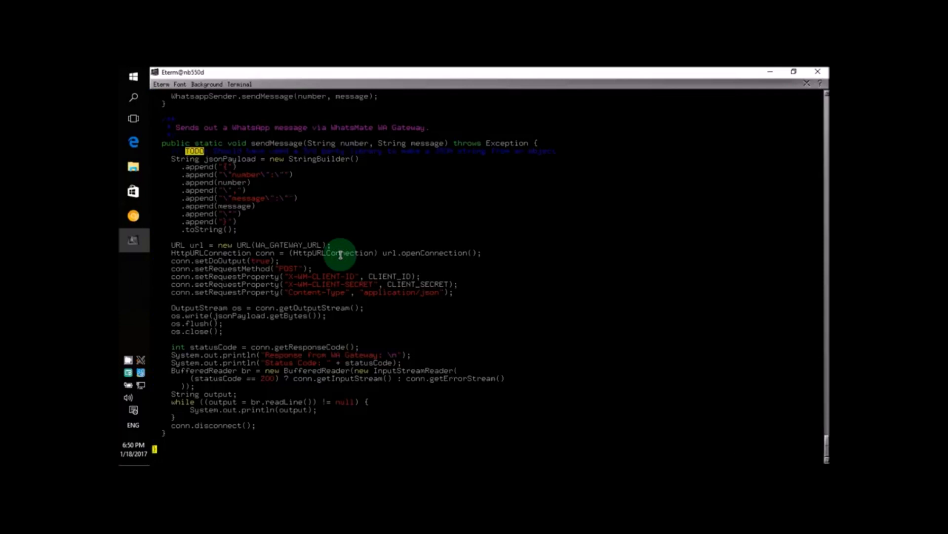
Turn on line numbers for the pasted WhatsappSender source with :set nu.
type(":set nu")
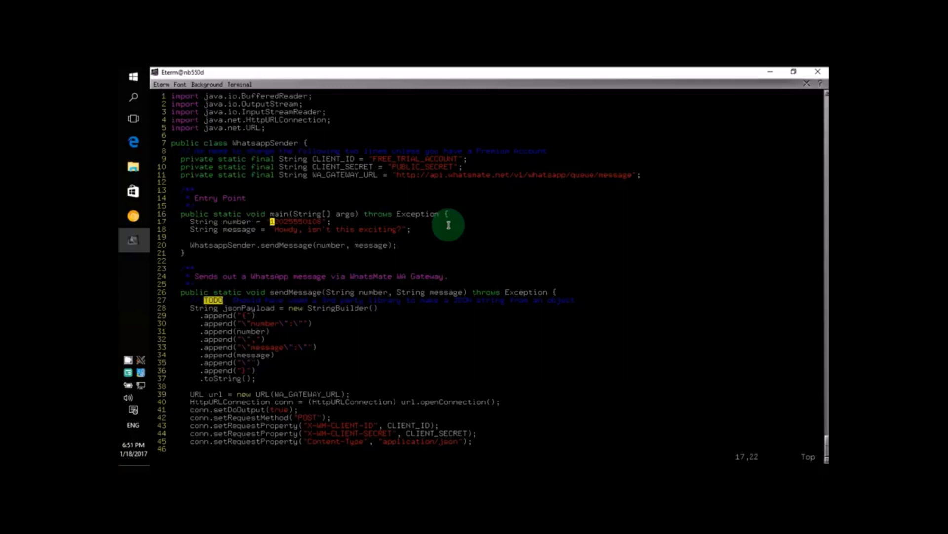
Edit the sample recipient number string on line 17 in insert mode.
key("i")
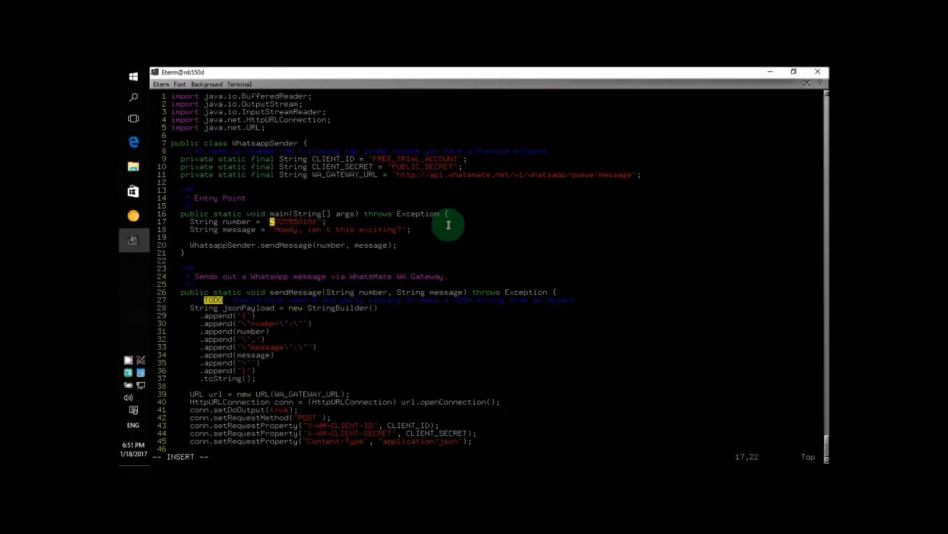
key("Right")
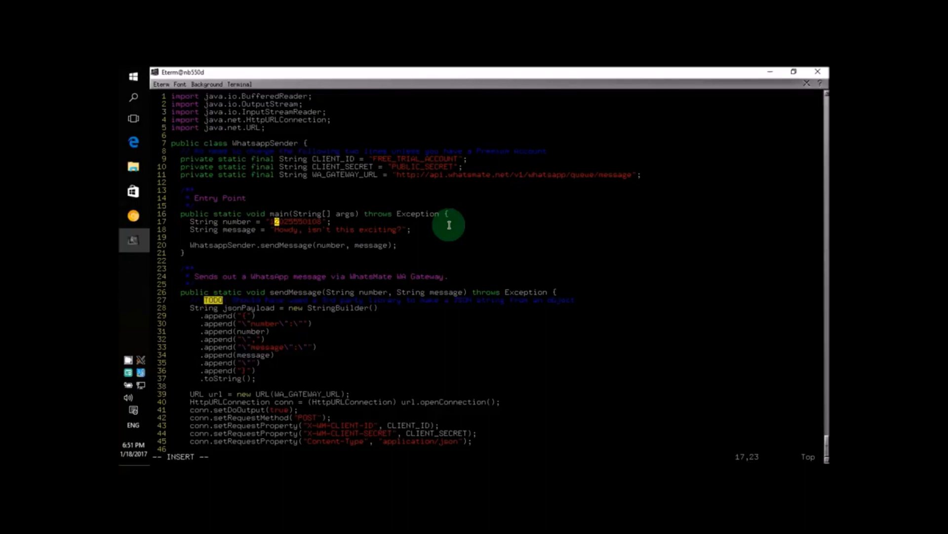
key("Down")
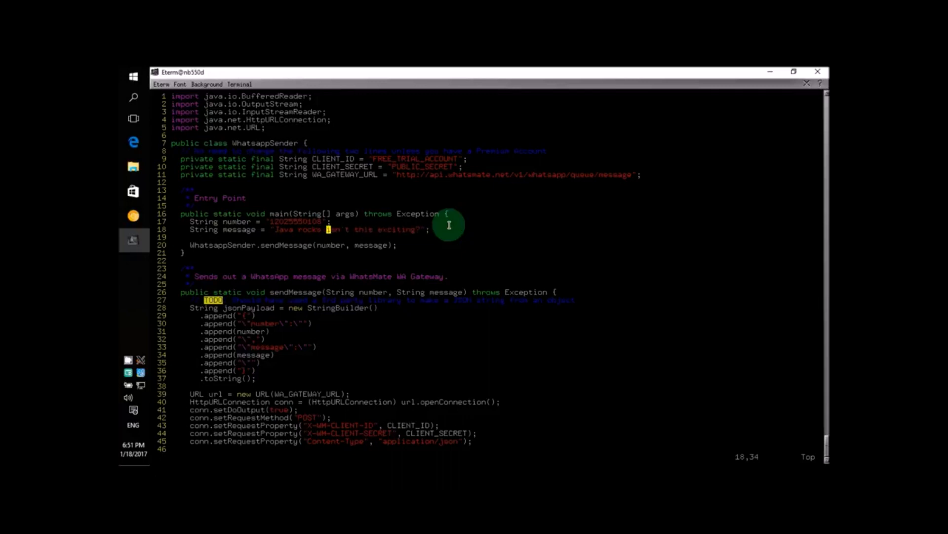
Delete the leftover old message text so line 18 reads "Java rocks".
key("Delete")
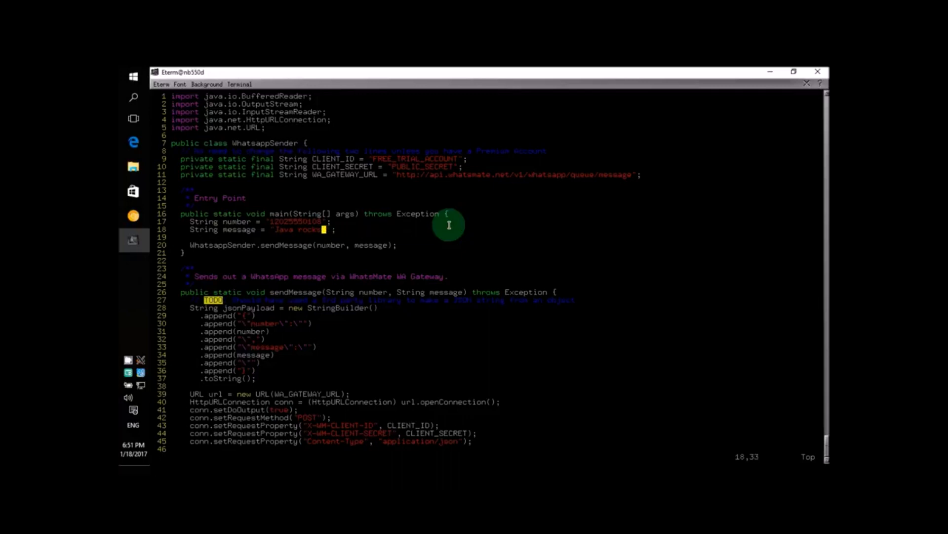